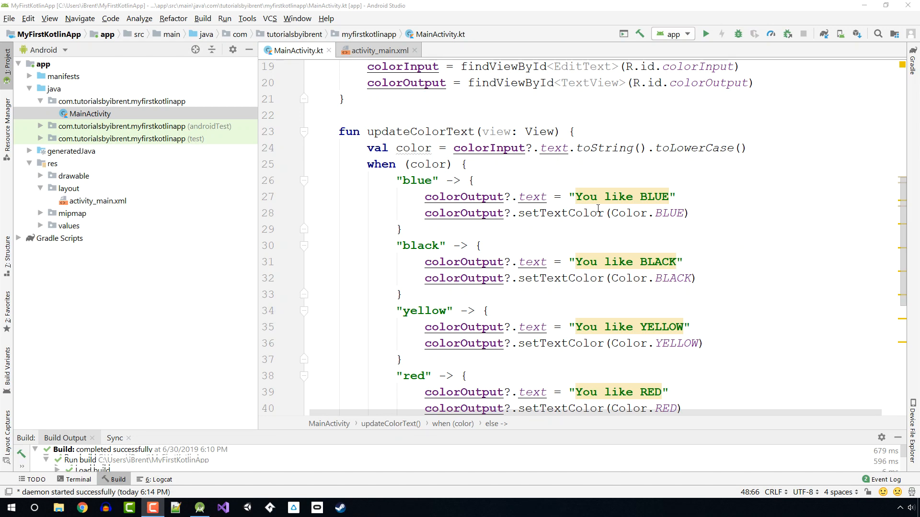
mouse_move(585, 198)
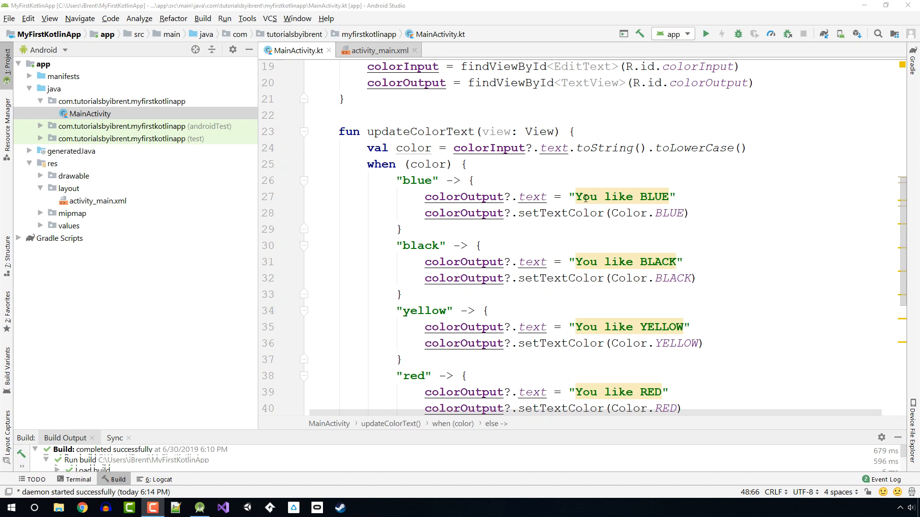
Review fix suggestions for the 'You like BLUE' string warning, then run 'app'.
left_click(597, 196)
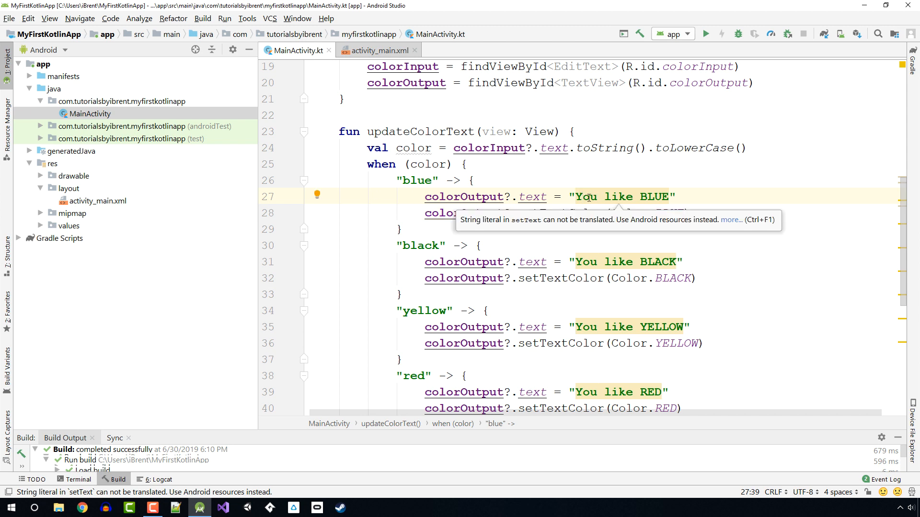
mouse_move(475, 229)
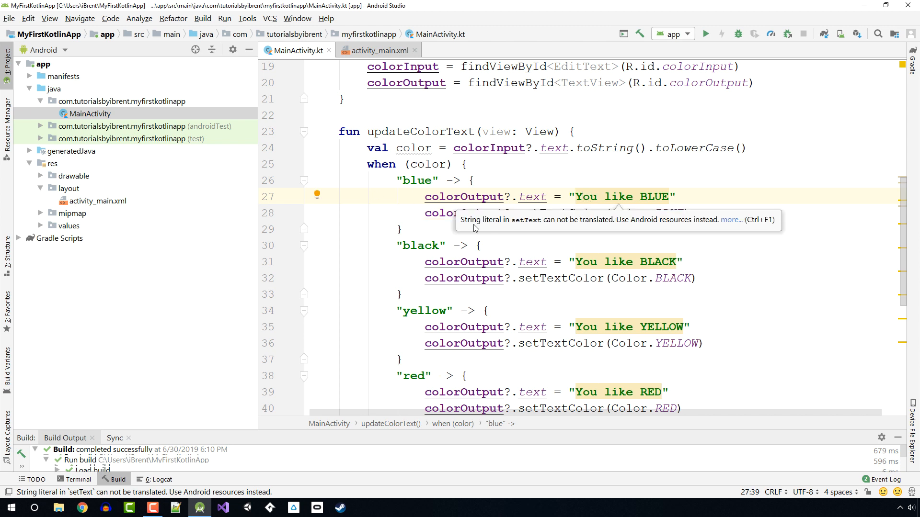
mouse_move(536, 228)
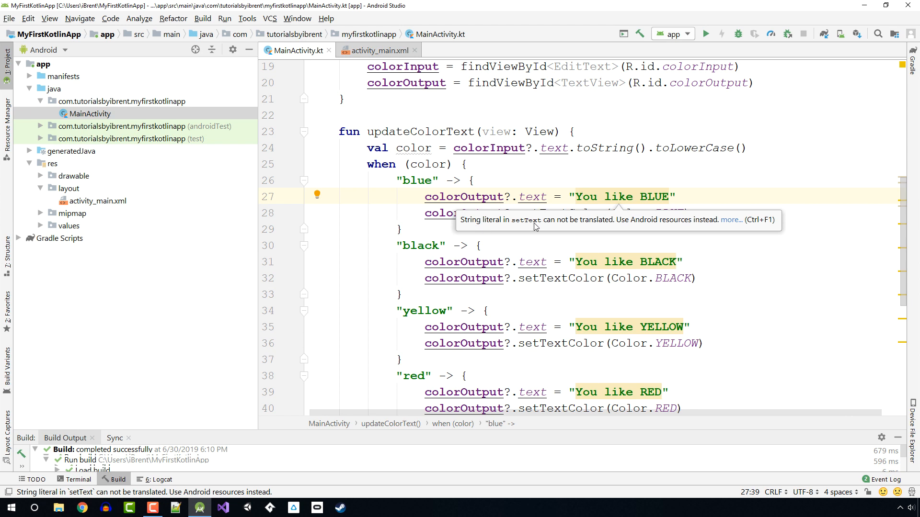
mouse_move(672, 221)
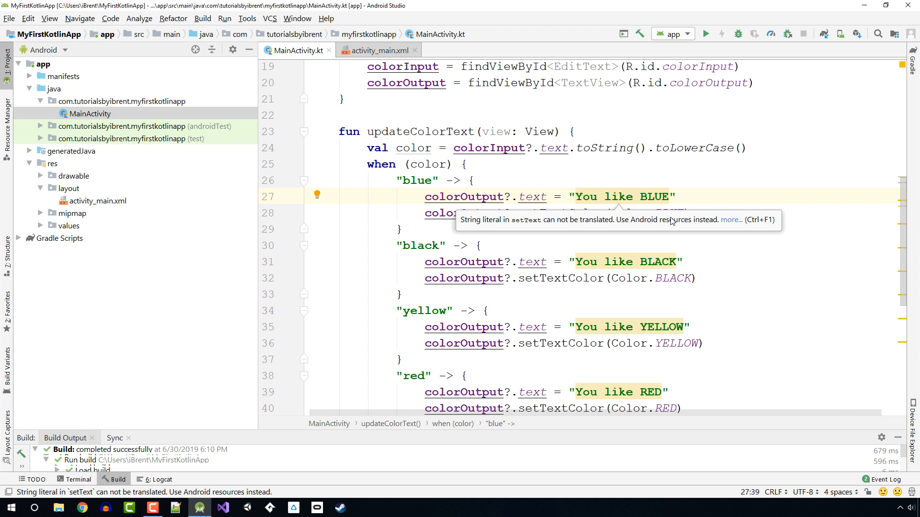
mouse_move(581, 186)
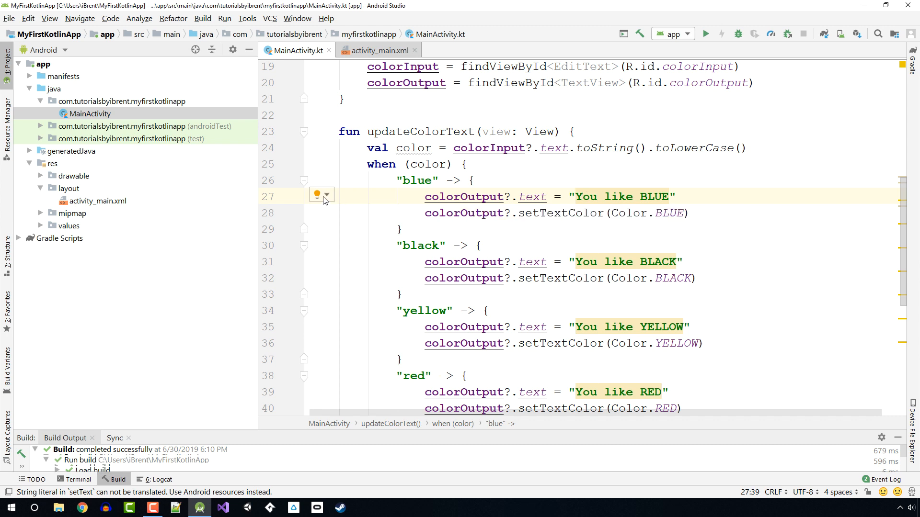
left_click(327, 195)
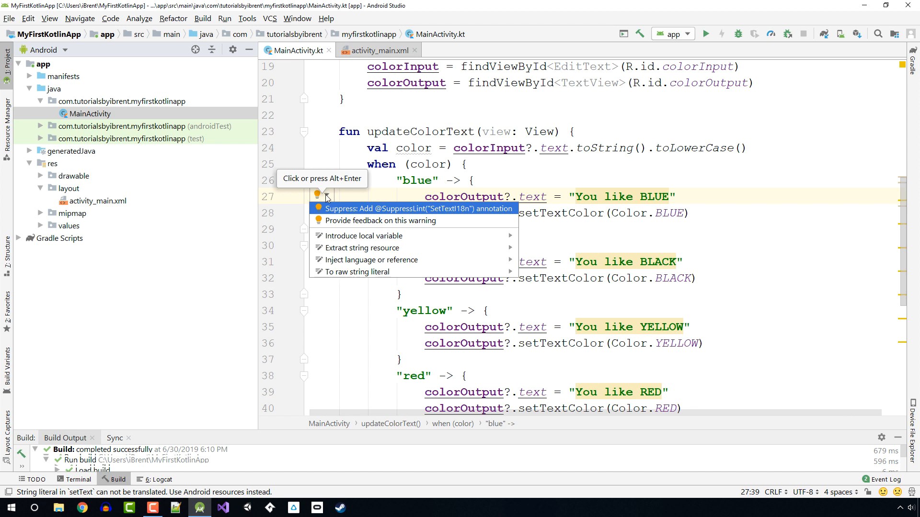
mouse_move(367, 248)
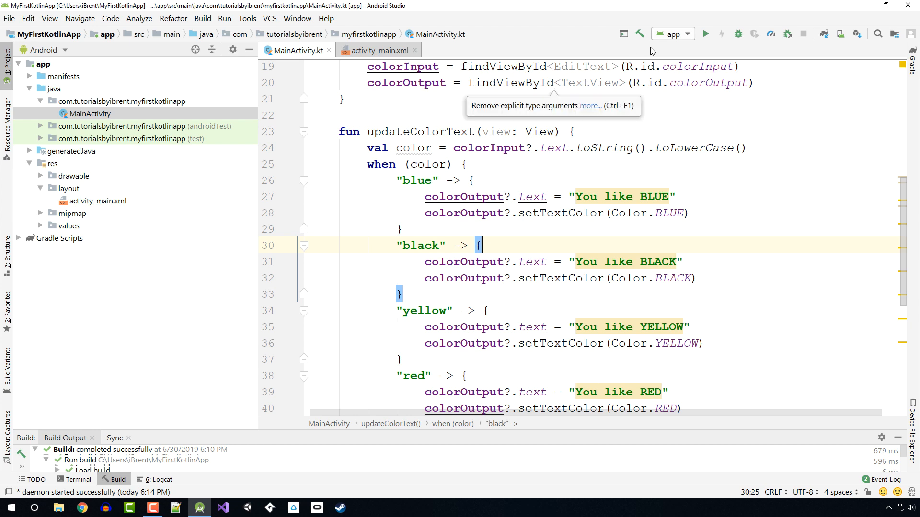
mouse_move(706, 33)
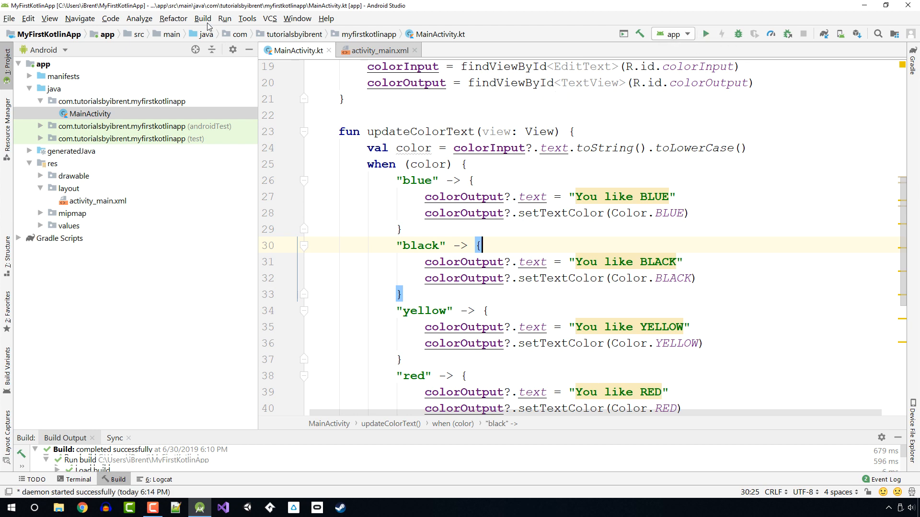
left_click(225, 18)
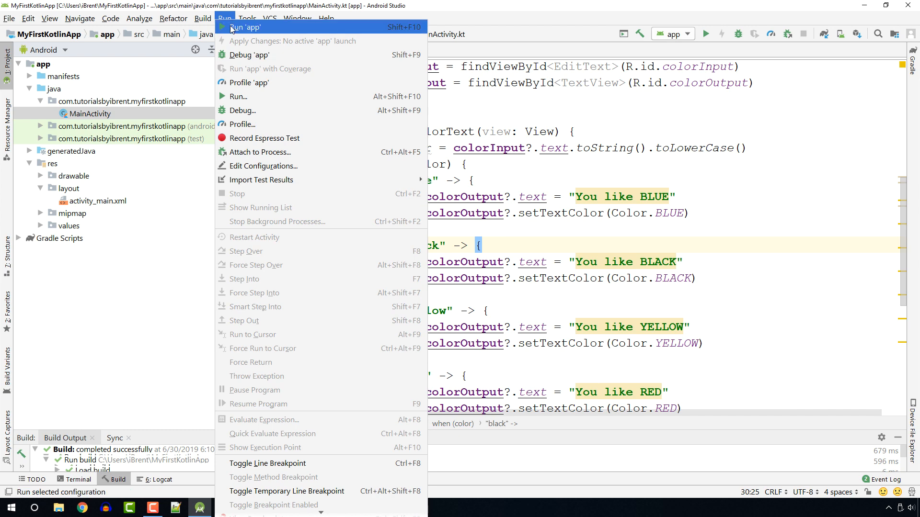
left_click(242, 26)
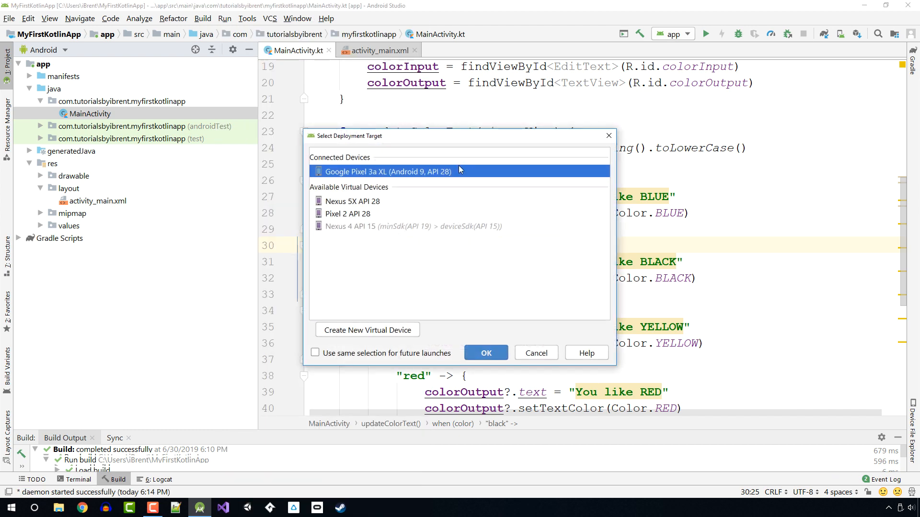
mouse_move(404, 199)
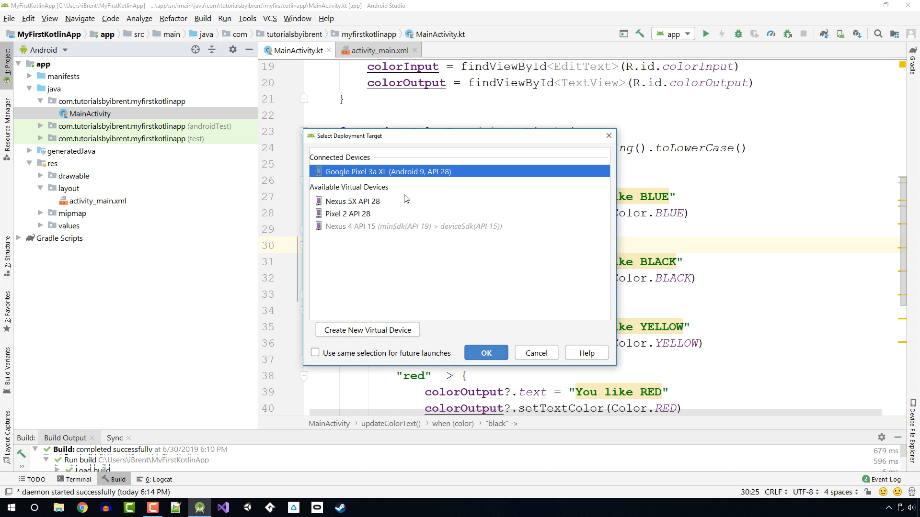
mouse_move(429, 204)
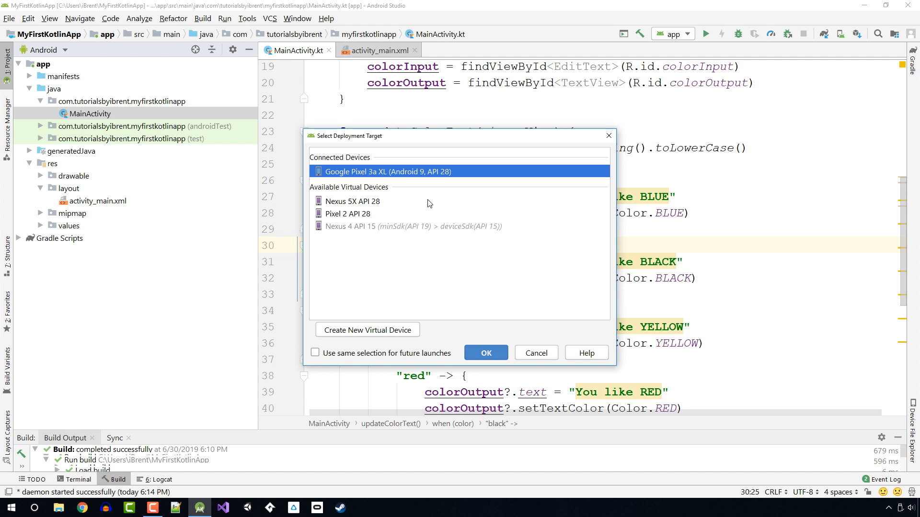
mouse_move(472, 394)
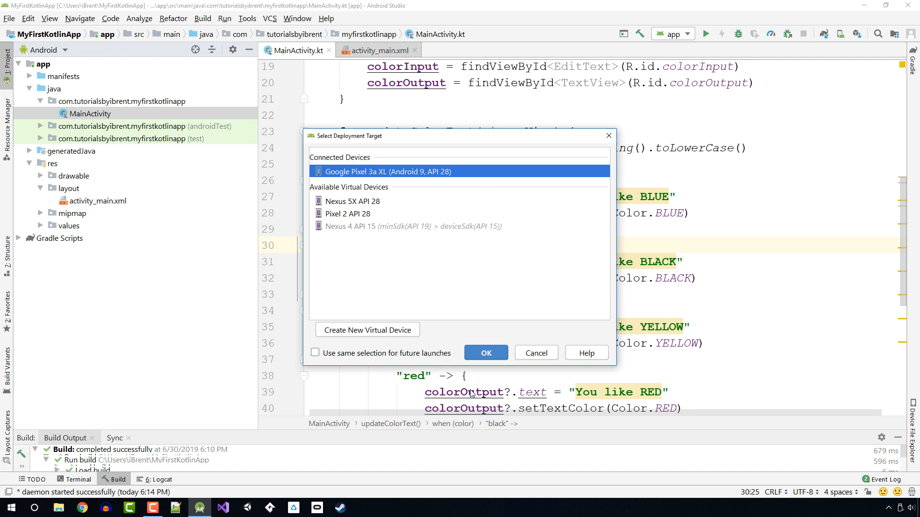
mouse_move(403, 169)
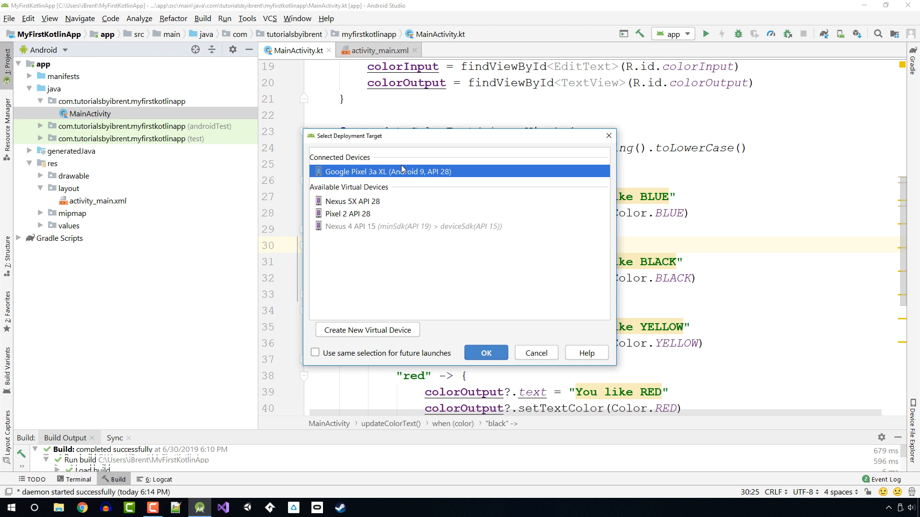
mouse_move(460, 217)
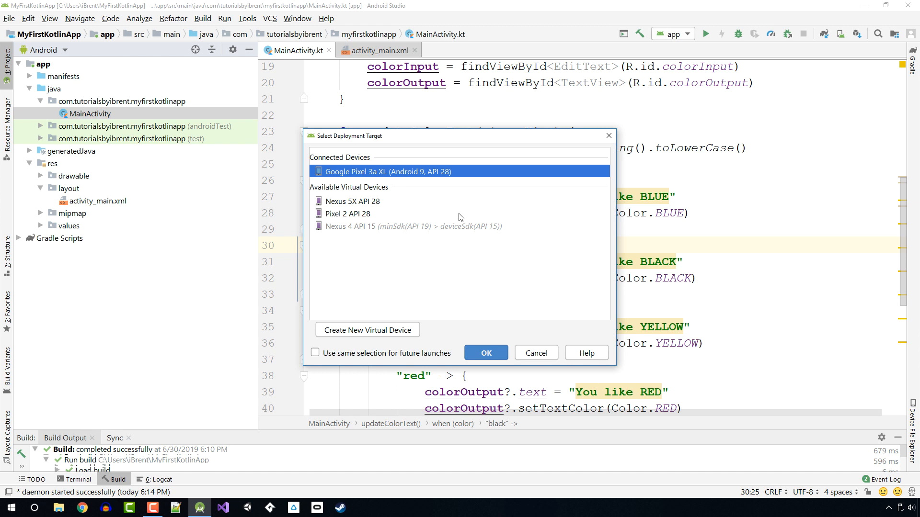
mouse_move(427, 262)
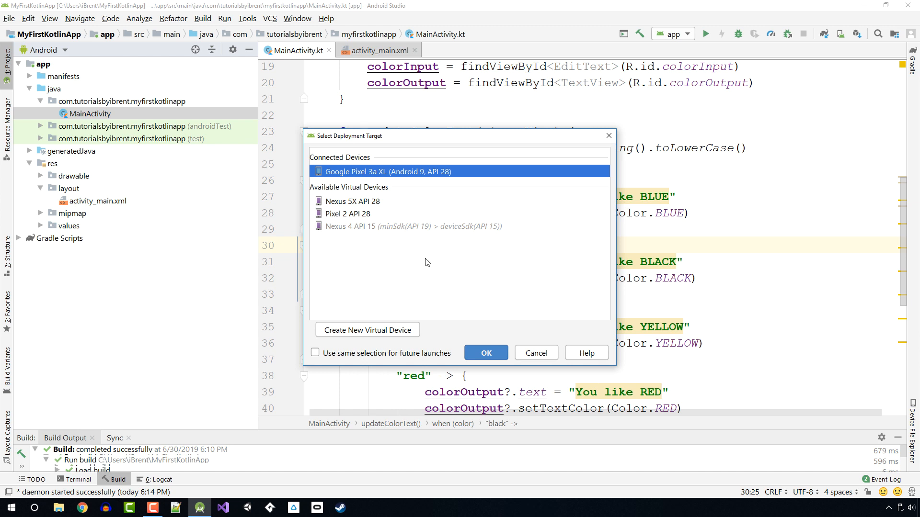
mouse_move(399, 301)
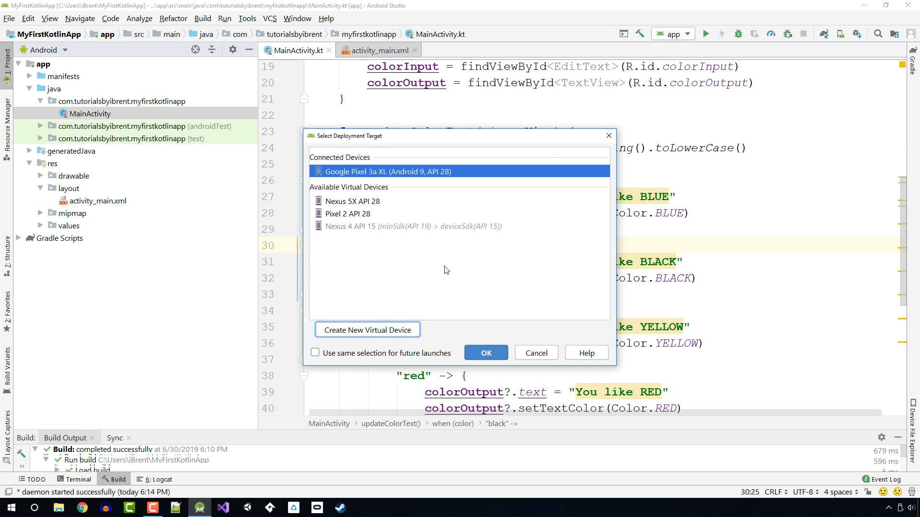
Begin creating a new virtual device and pick the Pixel 3 phone hardware.
left_click(368, 330)
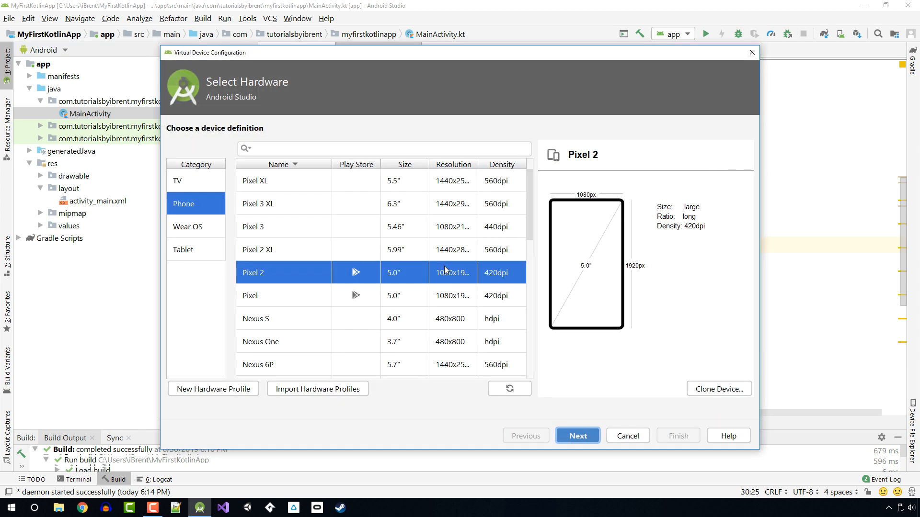
mouse_move(366, 251)
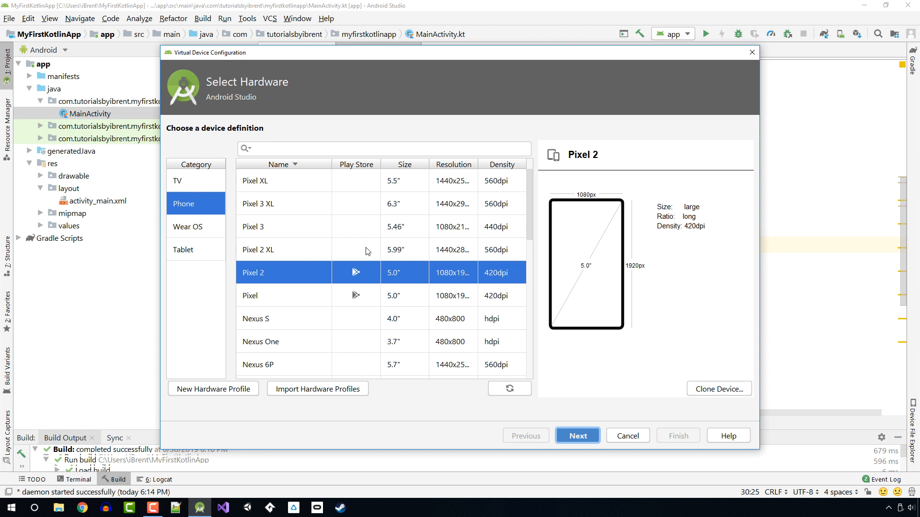
mouse_move(261, 198)
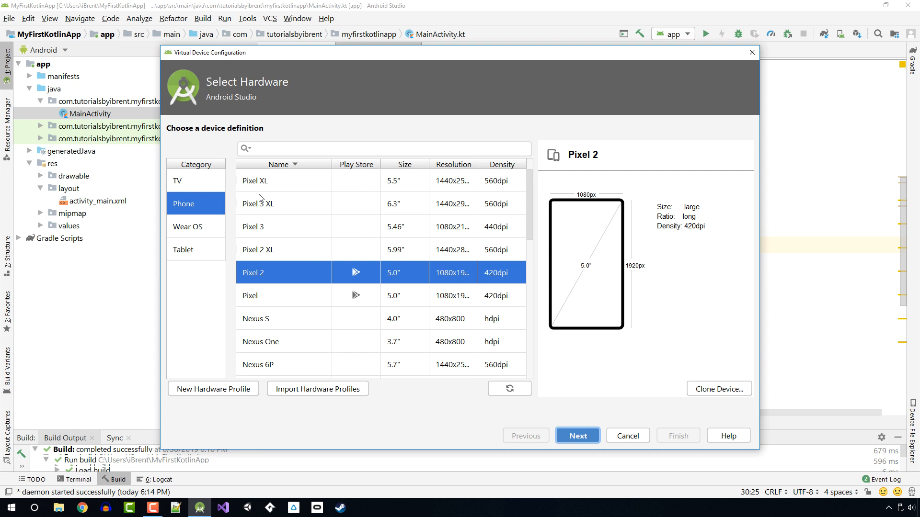
mouse_move(262, 230)
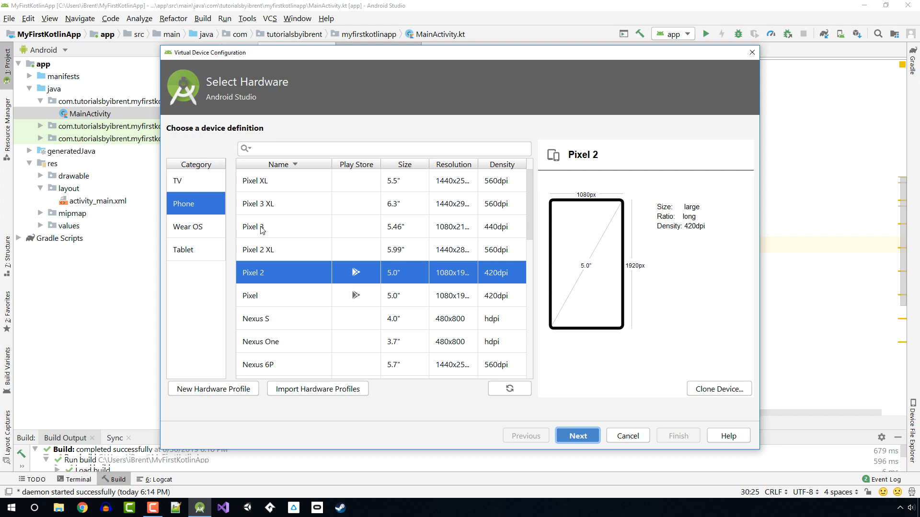
mouse_move(262, 246)
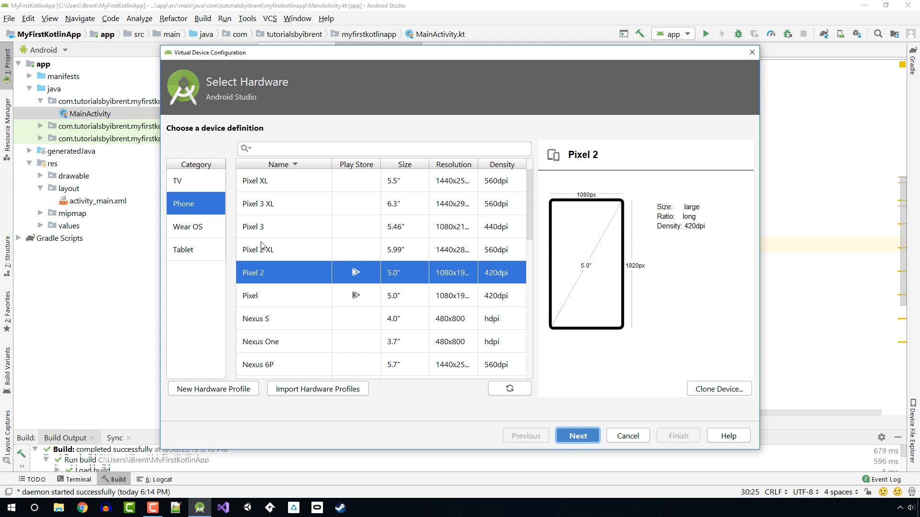
mouse_move(330, 393)
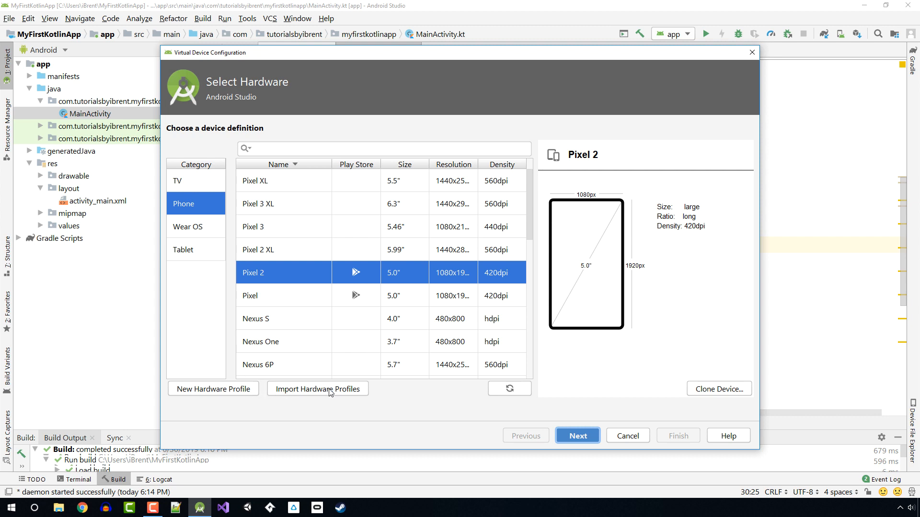
mouse_move(267, 226)
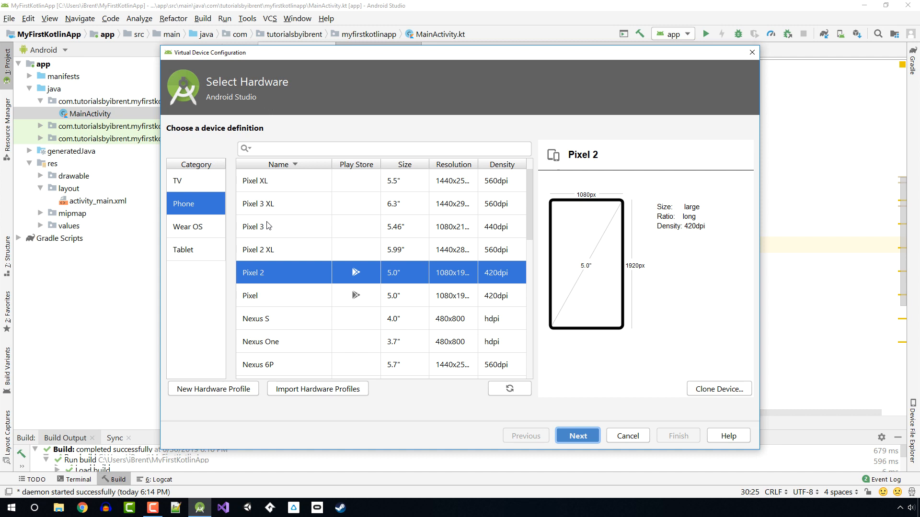
mouse_move(280, 273)
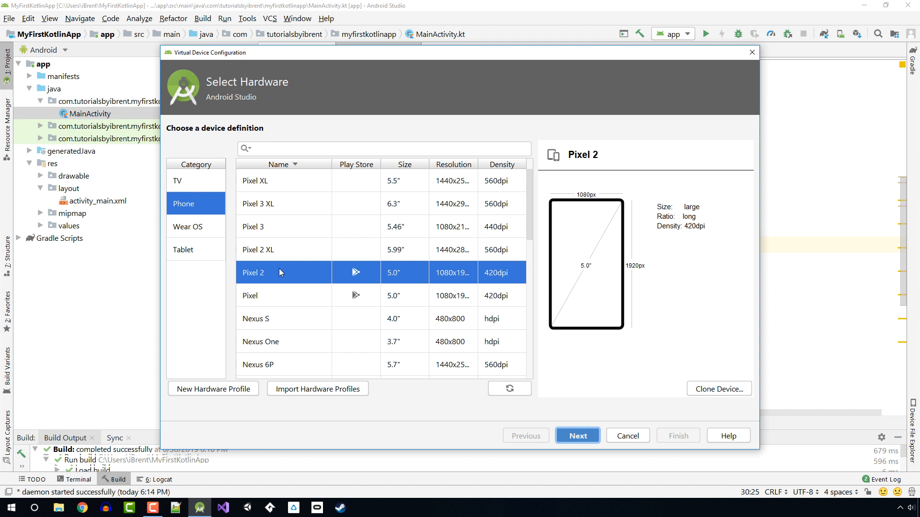
mouse_move(283, 239)
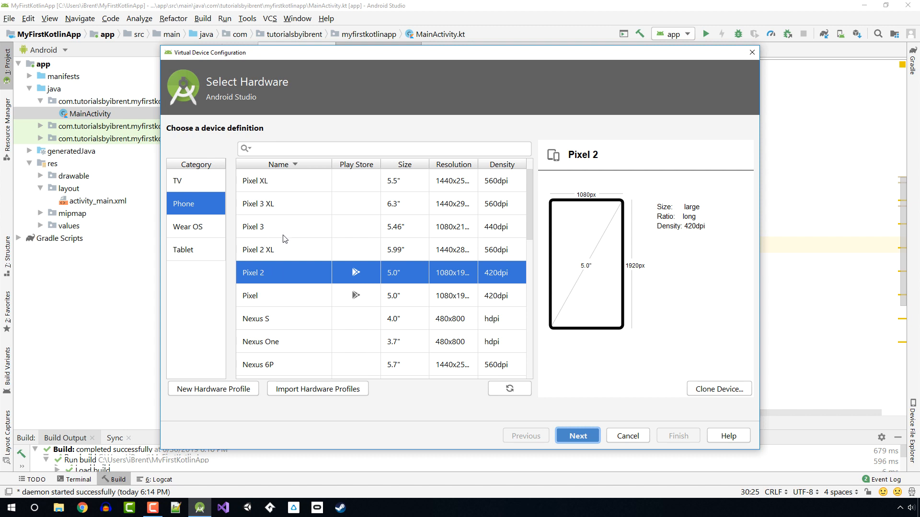
mouse_move(270, 233)
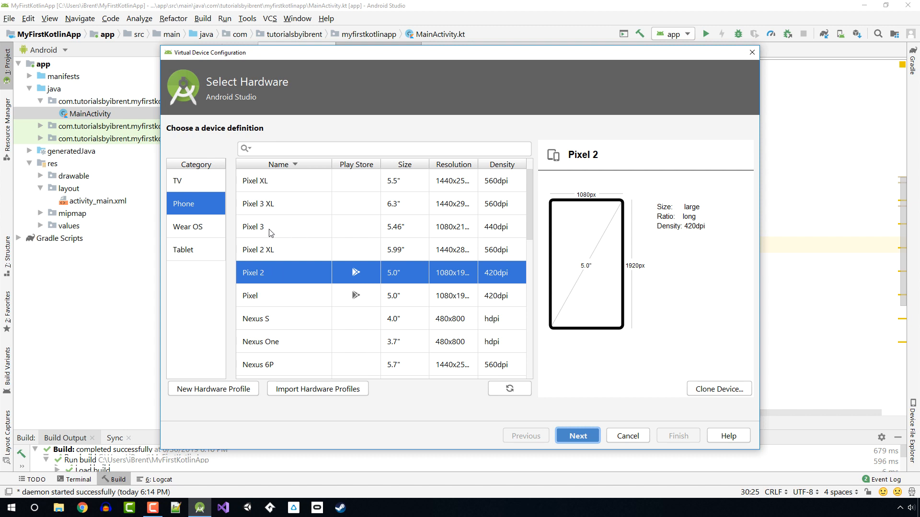
left_click(254, 227)
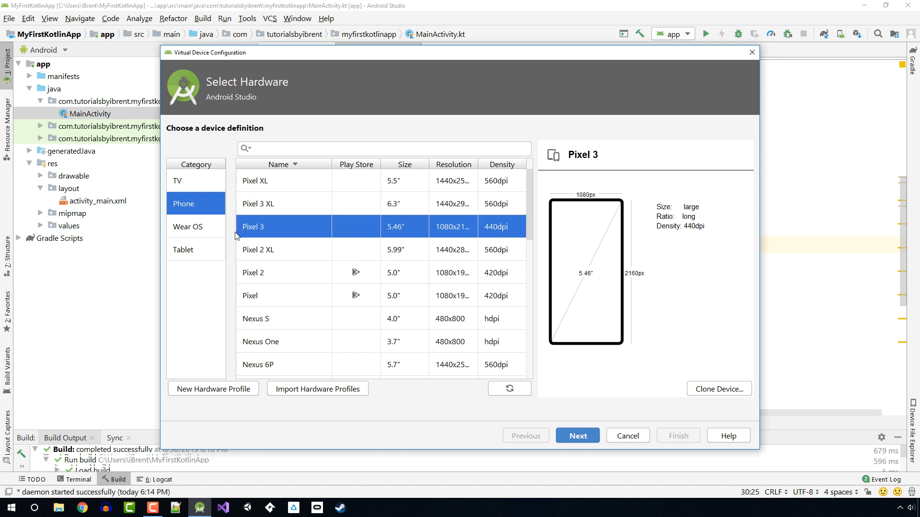
Advance the virtual device wizard to the System Image page.
left_click(576, 436)
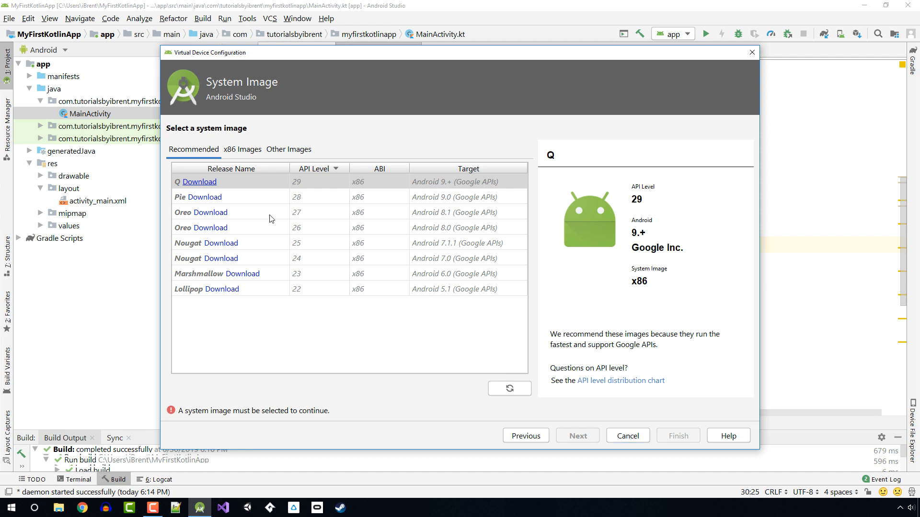
mouse_move(245, 207)
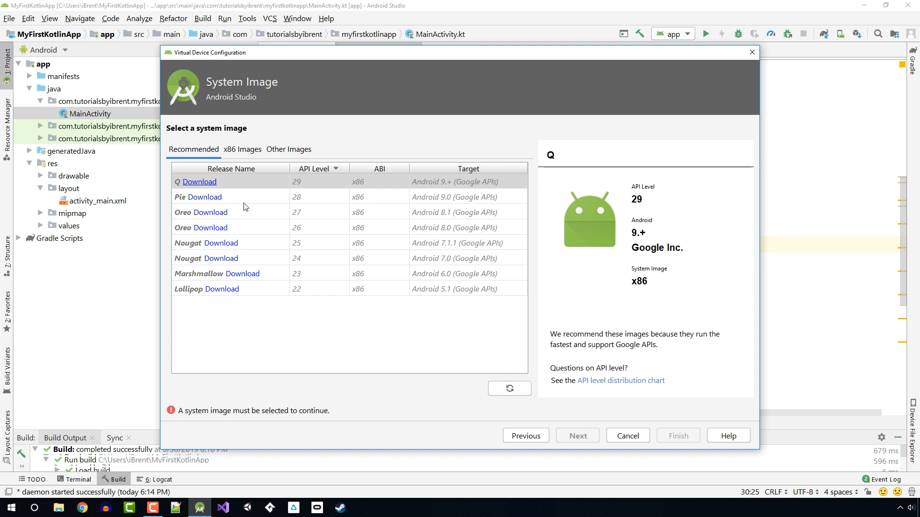
mouse_move(205, 197)
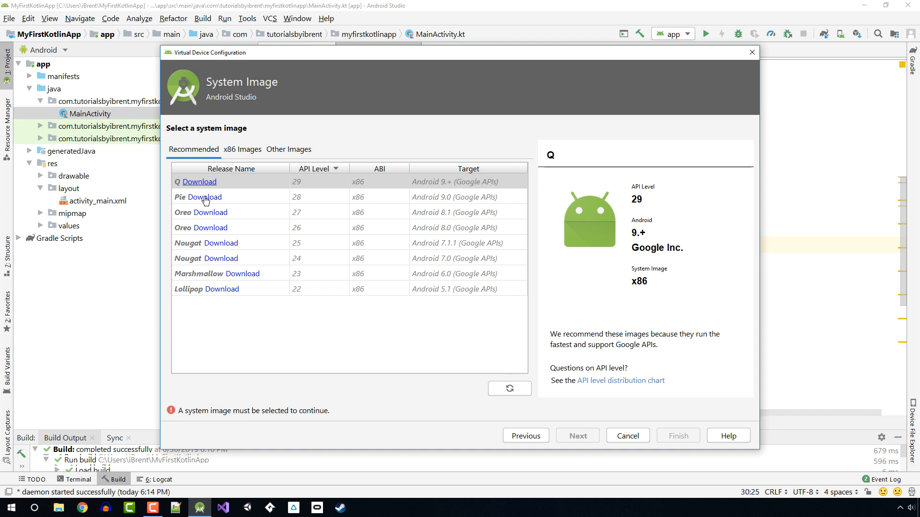
Download and select the Android 9.0 Pie (API 28) image, continuing to the review.
left_click(207, 196)
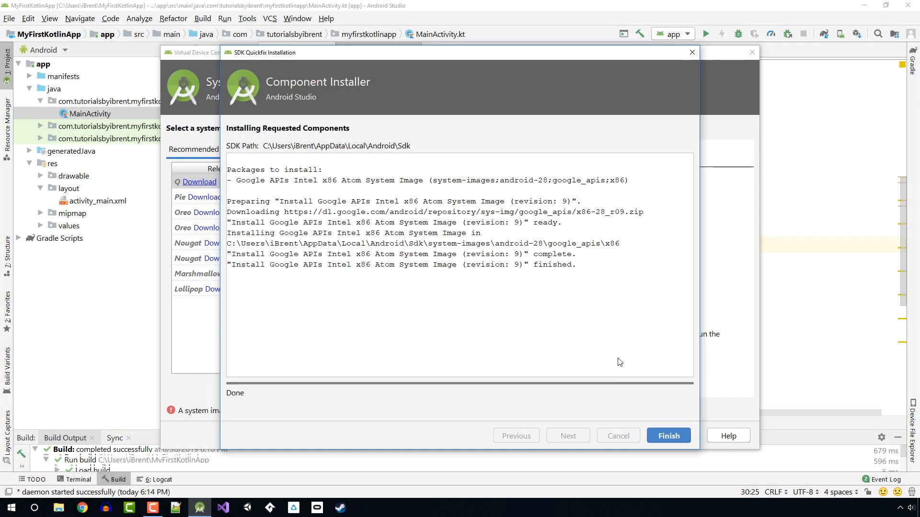
left_click(669, 436)
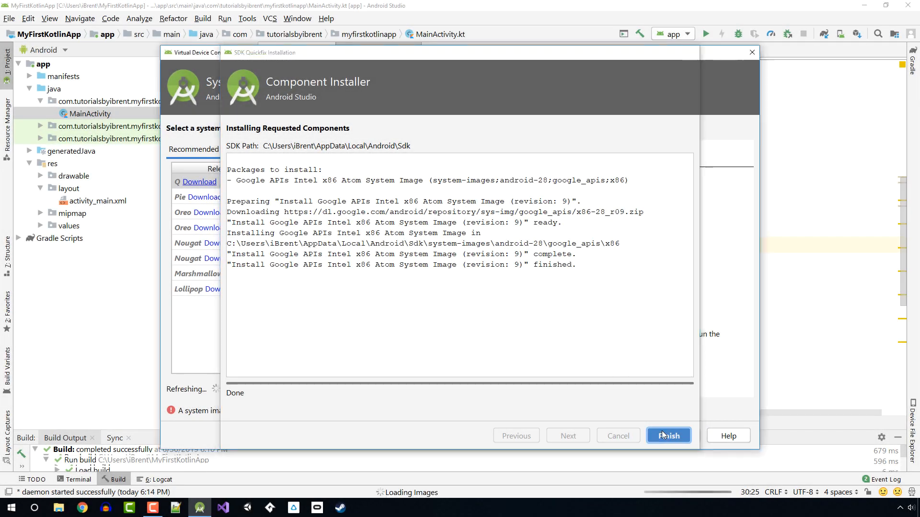
left_click(667, 436)
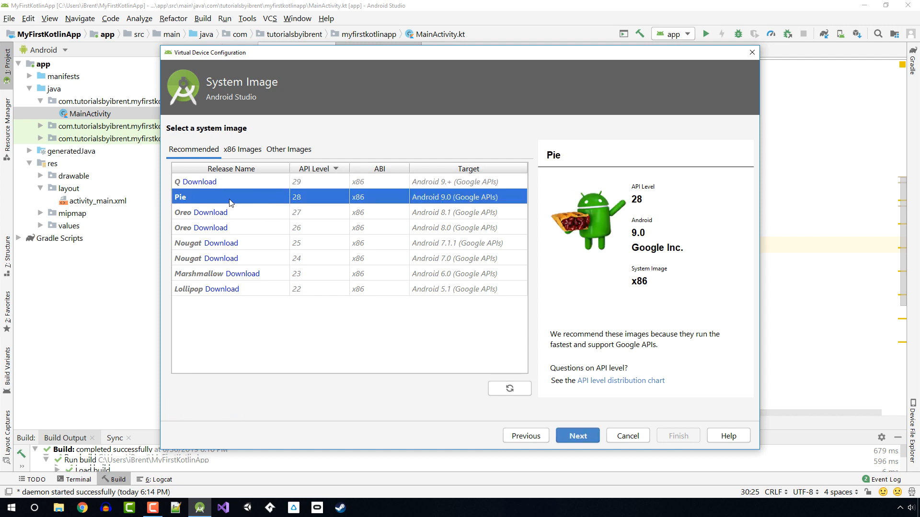
mouse_move(279, 204)
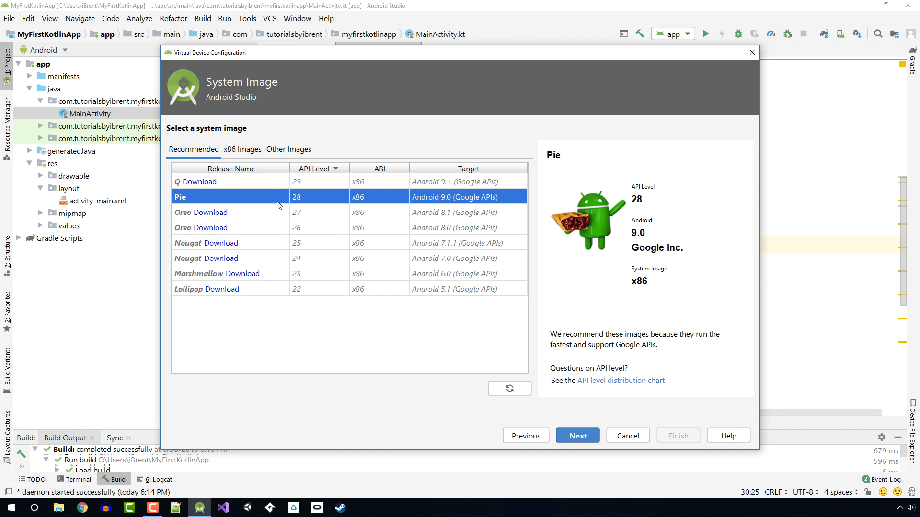
left_click(577, 436)
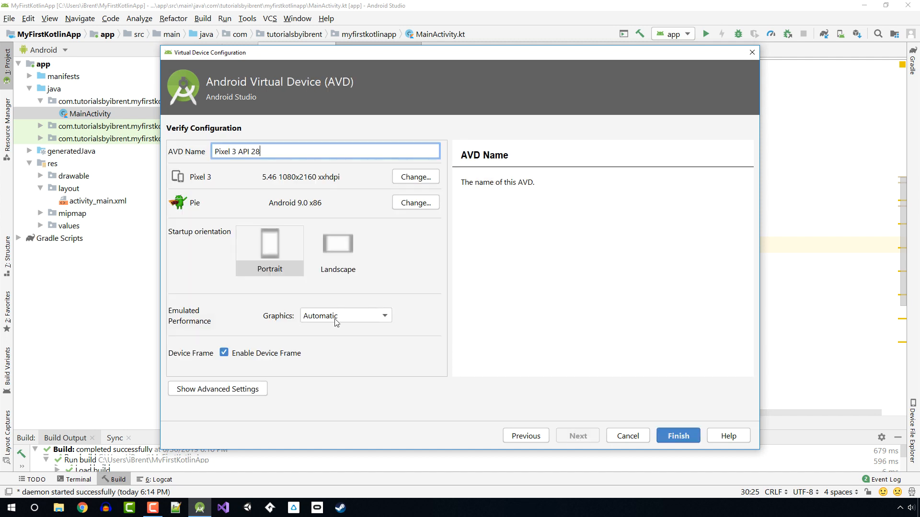
mouse_move(221, 167)
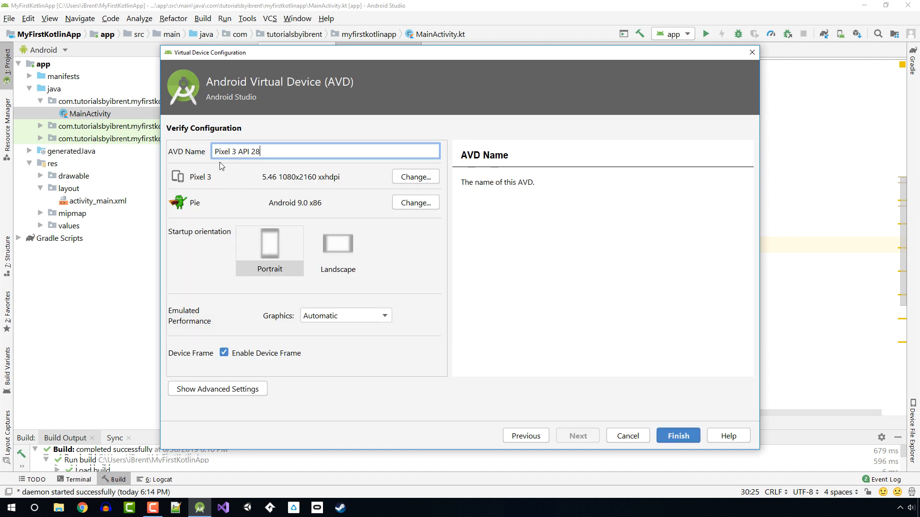
mouse_move(316, 159)
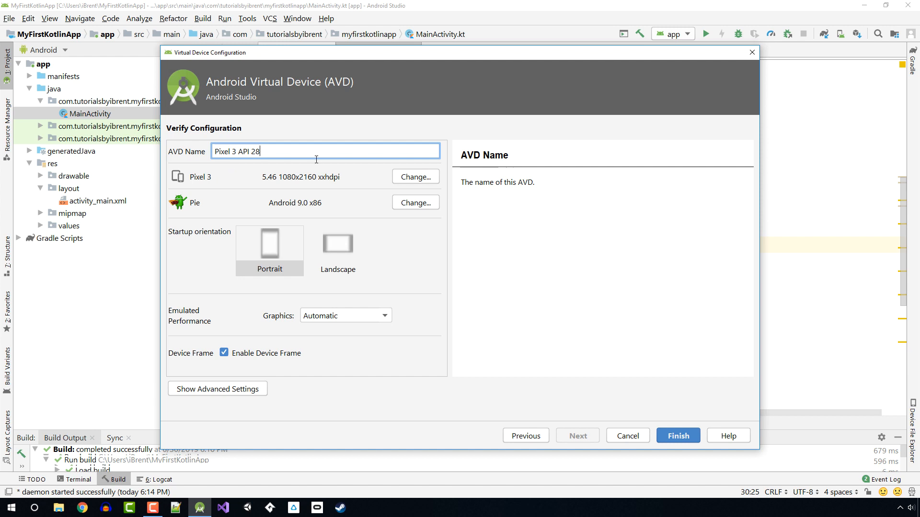
mouse_move(210, 238)
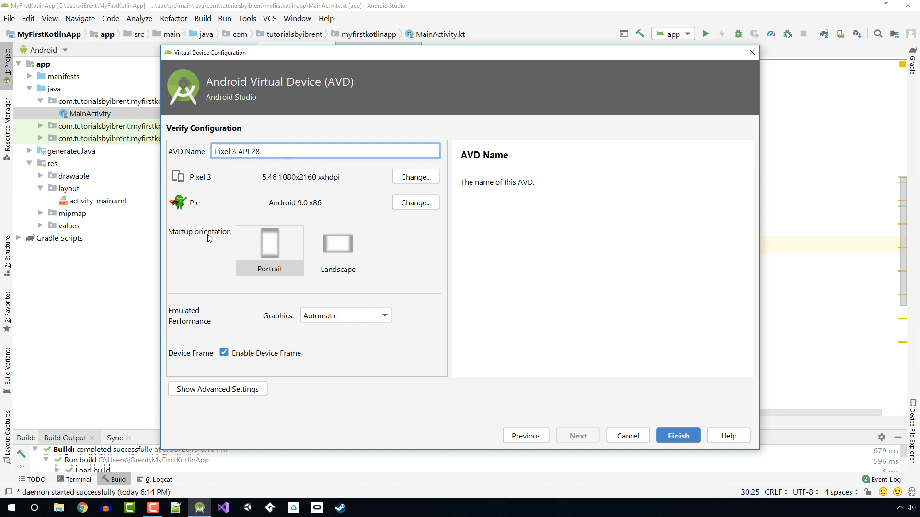
mouse_move(314, 252)
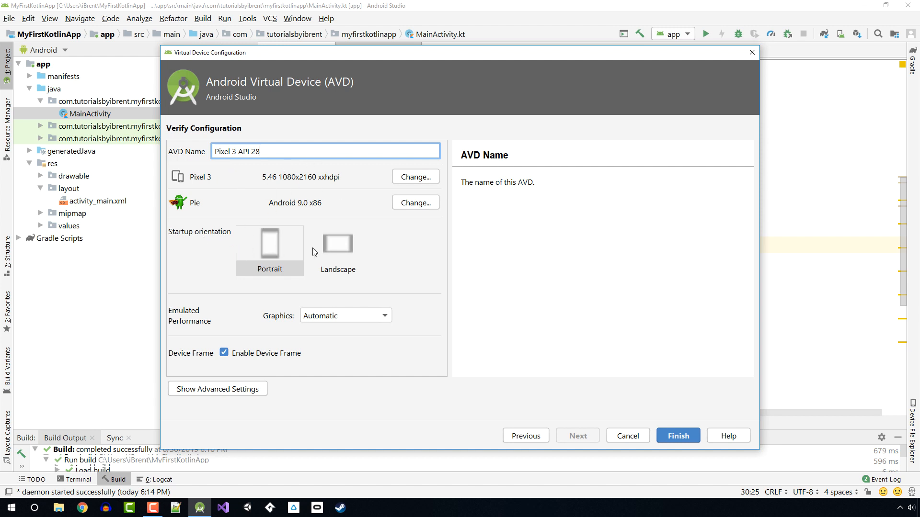
mouse_move(370, 327)
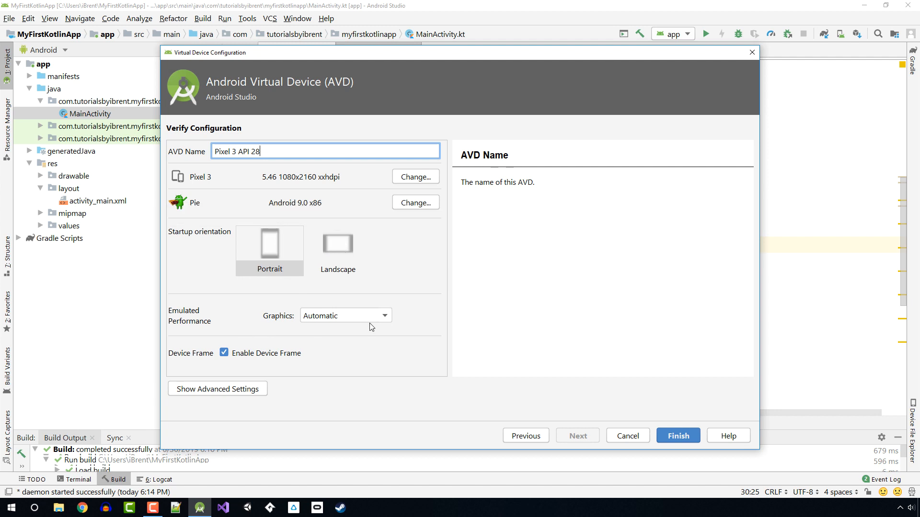
mouse_move(458, 352)
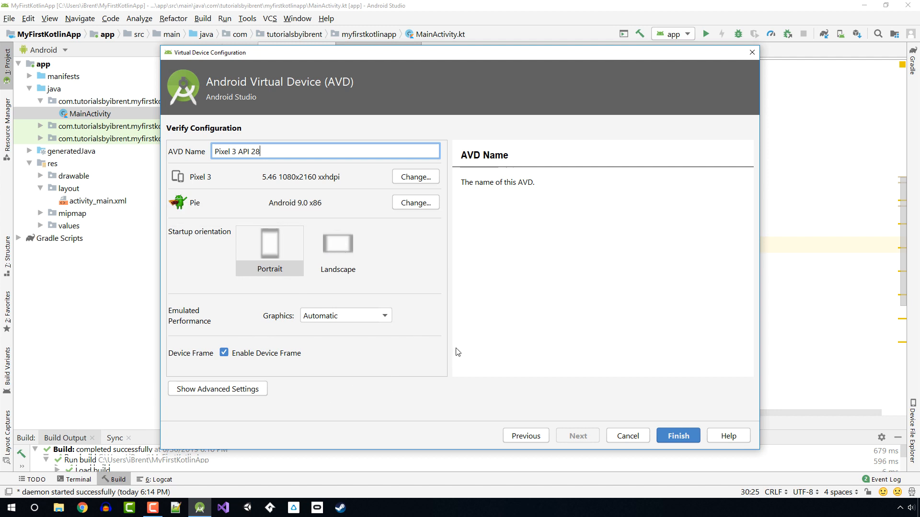
mouse_move(430, 341)
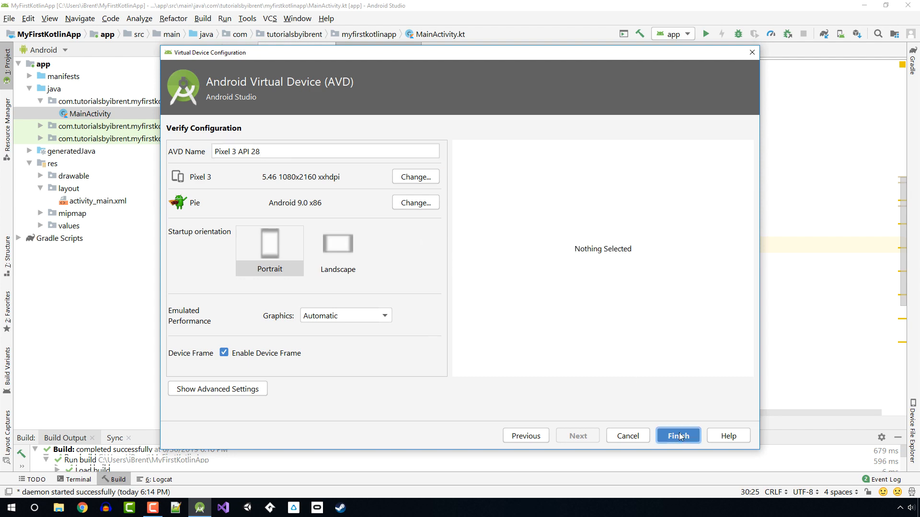
Create the Pixel 3 API 28 virtual device and deploy the app onto it.
left_click(678, 436)
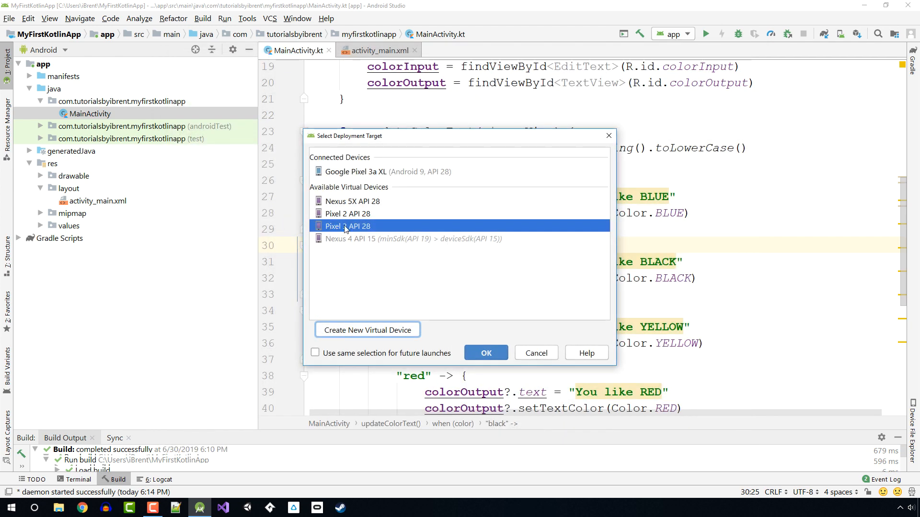
mouse_move(498, 287)
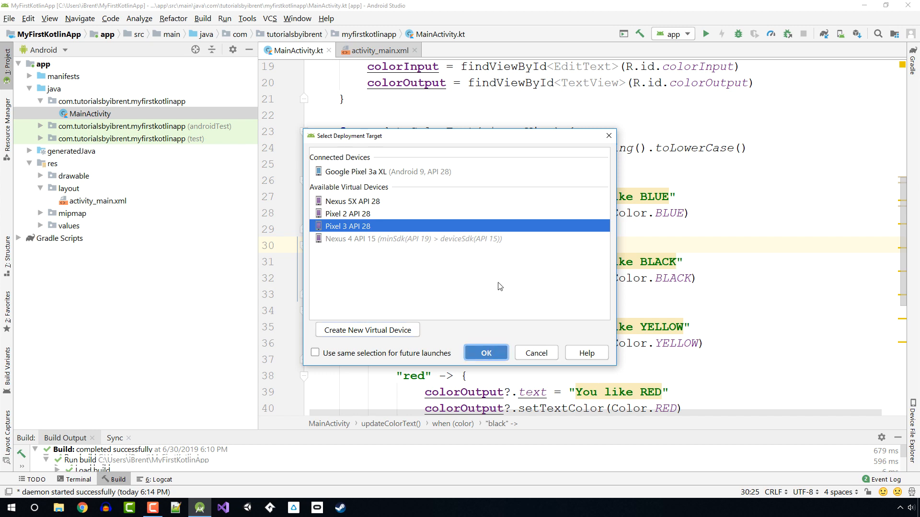
left_click(484, 353)
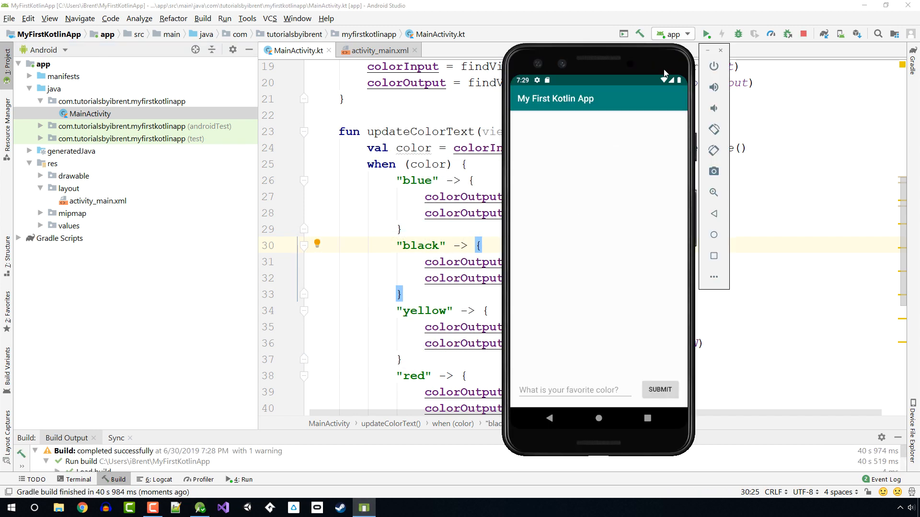
mouse_move(682, 382)
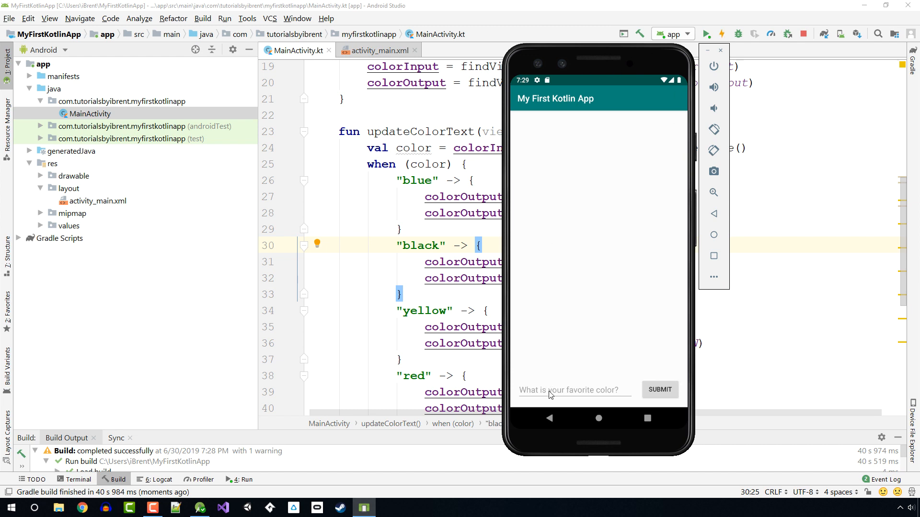
Enter 'BLue' in the color field and submit, showing 'You like BLUE' in blue.
left_click(572, 390)
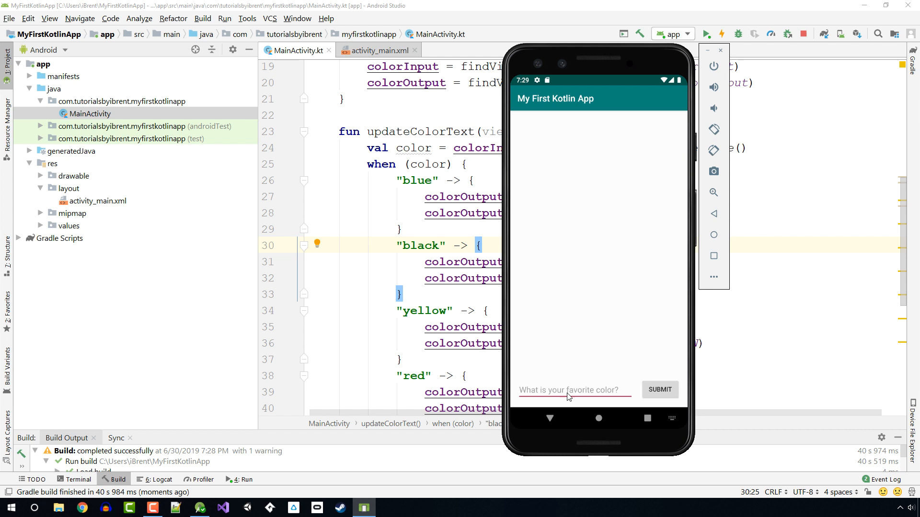
left_click(572, 389)
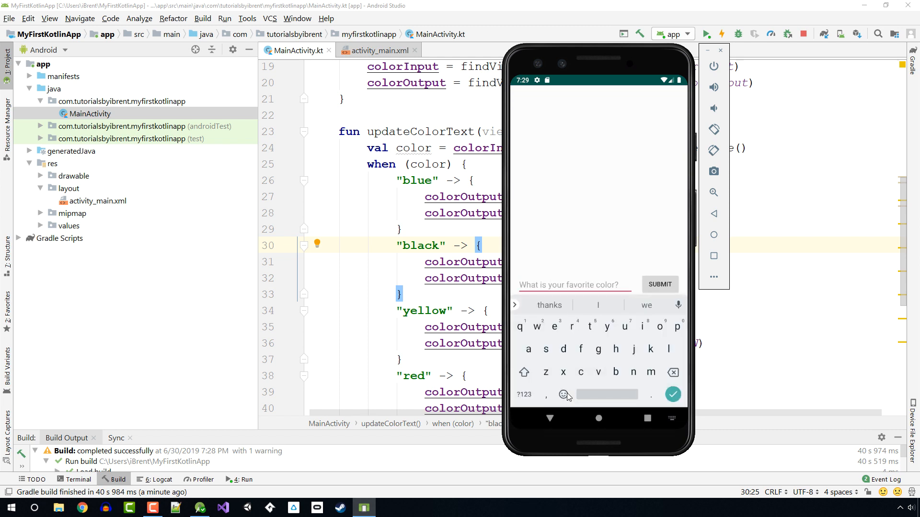
type("BLue")
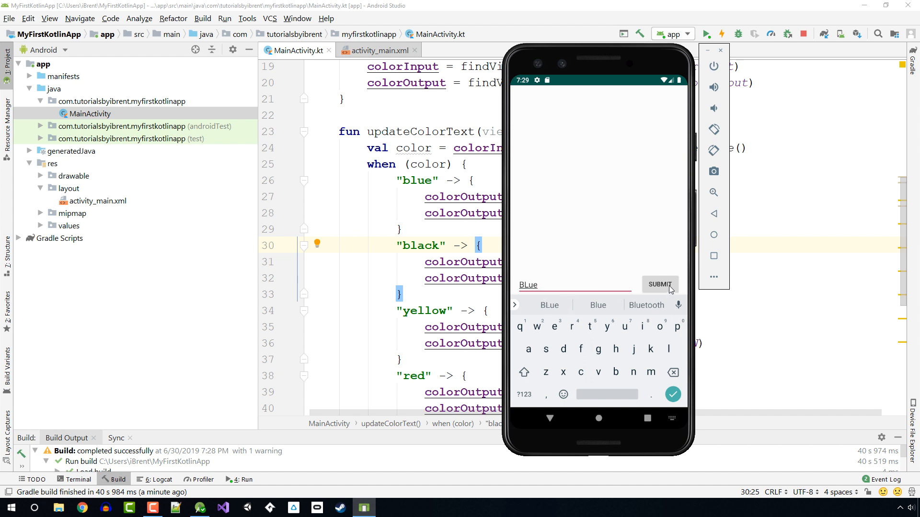
left_click(659, 284)
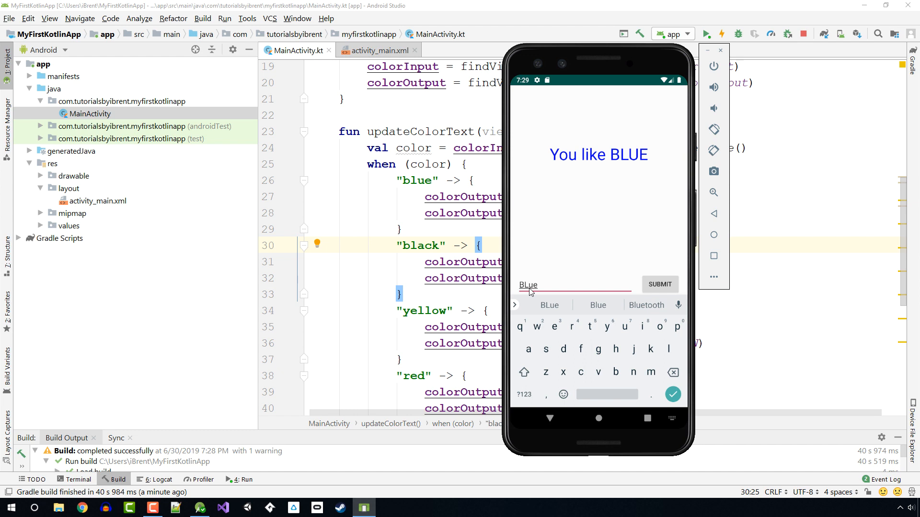
mouse_move(532, 292)
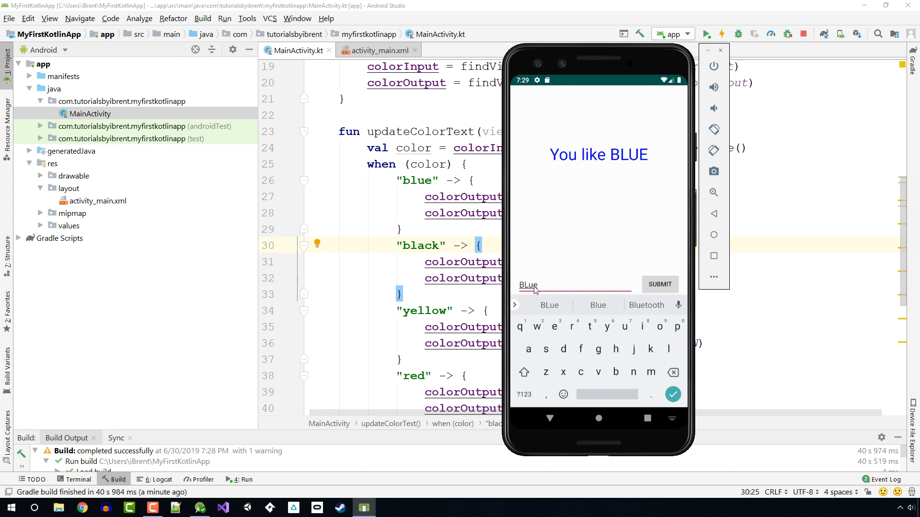
mouse_move(515, 288)
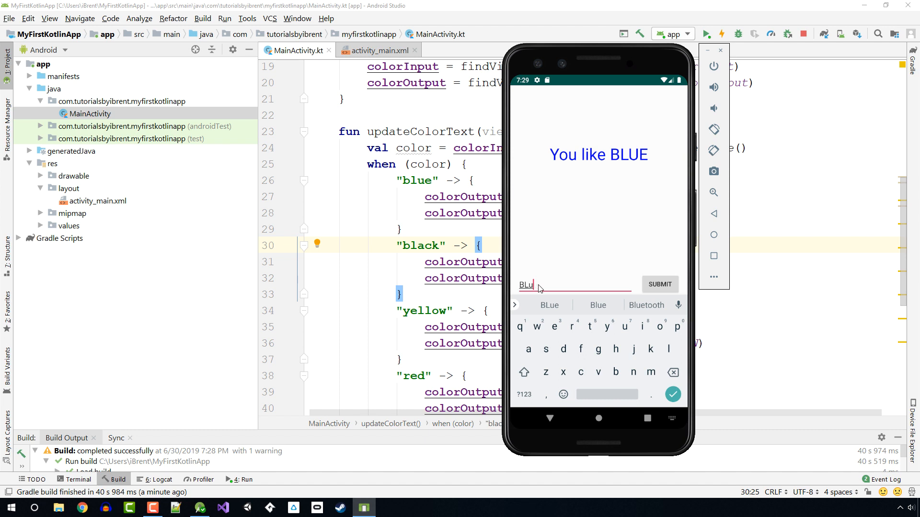
Enter 'yellow' as the color and submit to get 'You like YELLOW'.
type("yellow")
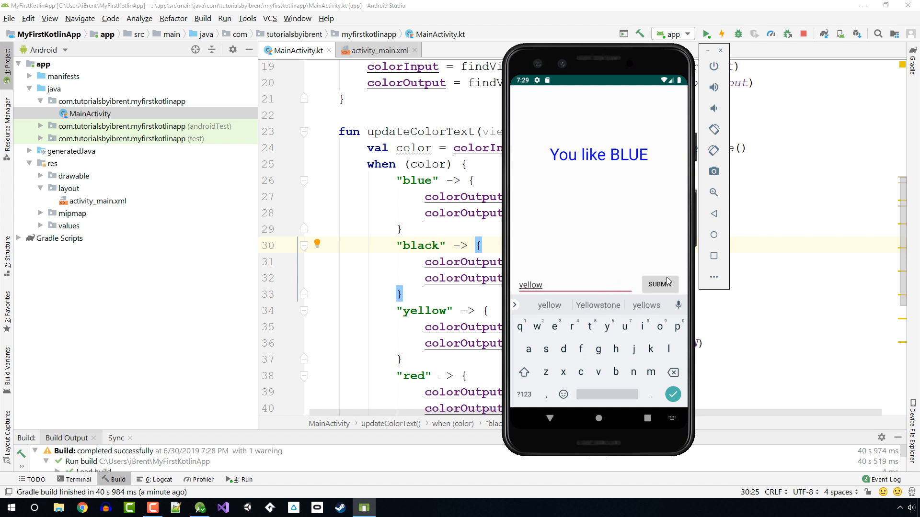
left_click(659, 284)
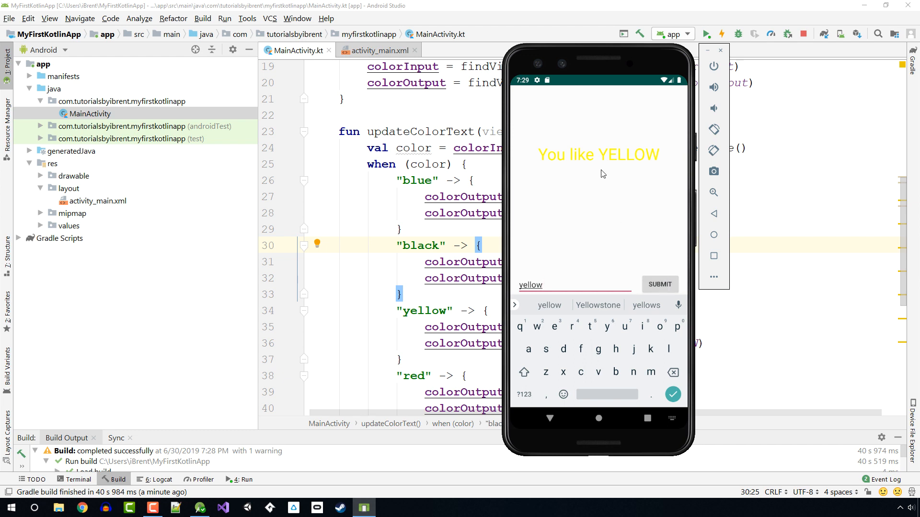
mouse_move(568, 246)
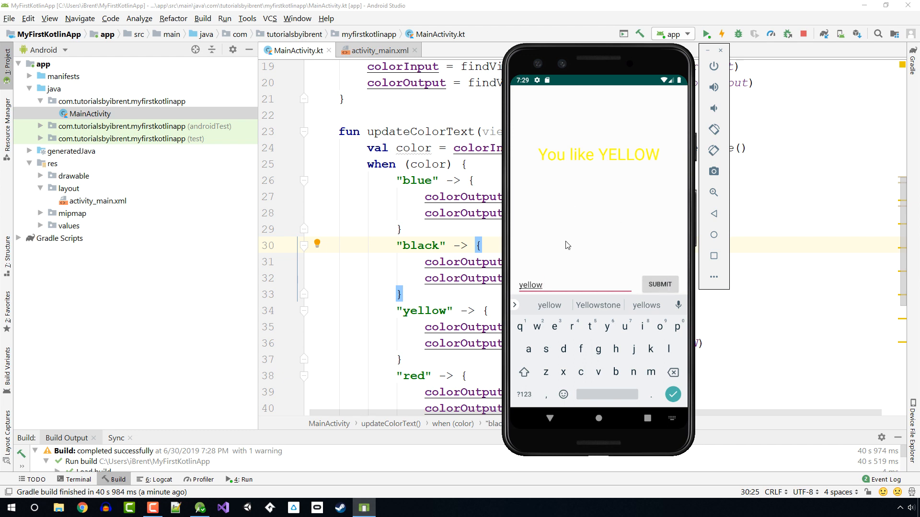
mouse_move(551, 287)
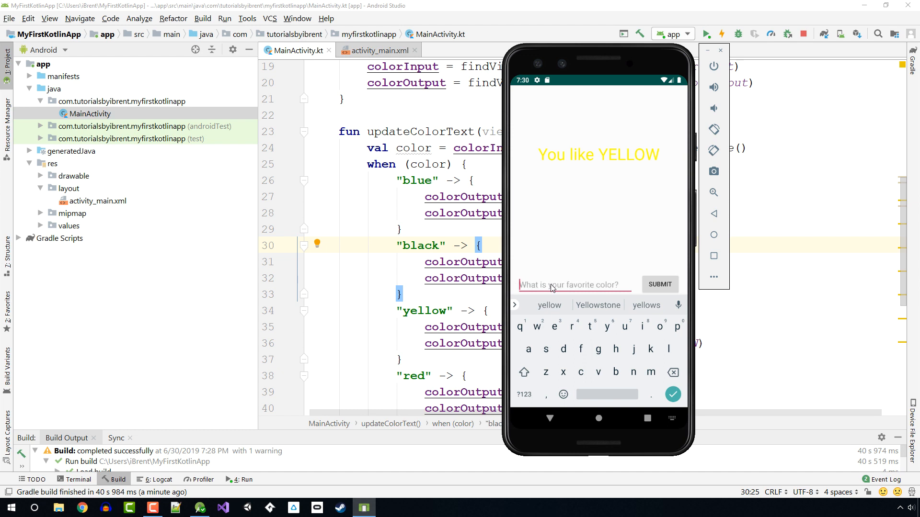
Submit 'purple', get the 'You like COLORS' fallback, then clear the field.
type("purple")
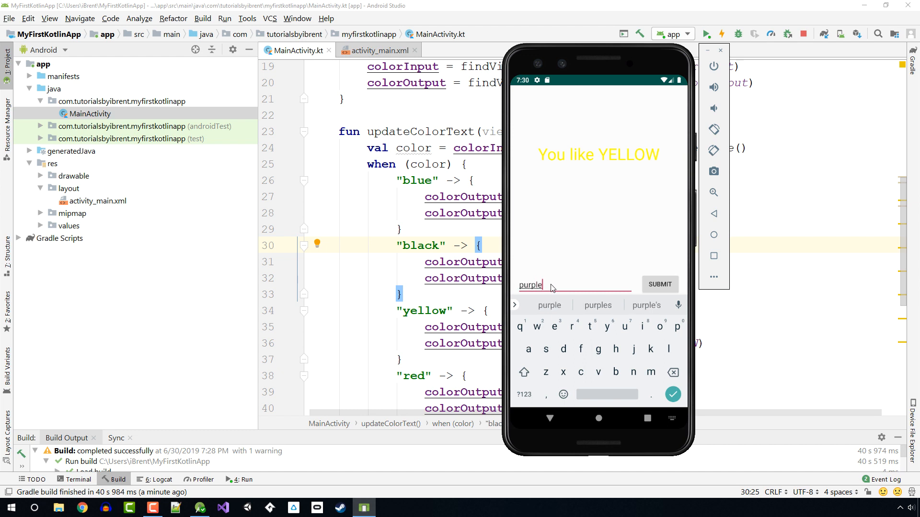
left_click(660, 284)
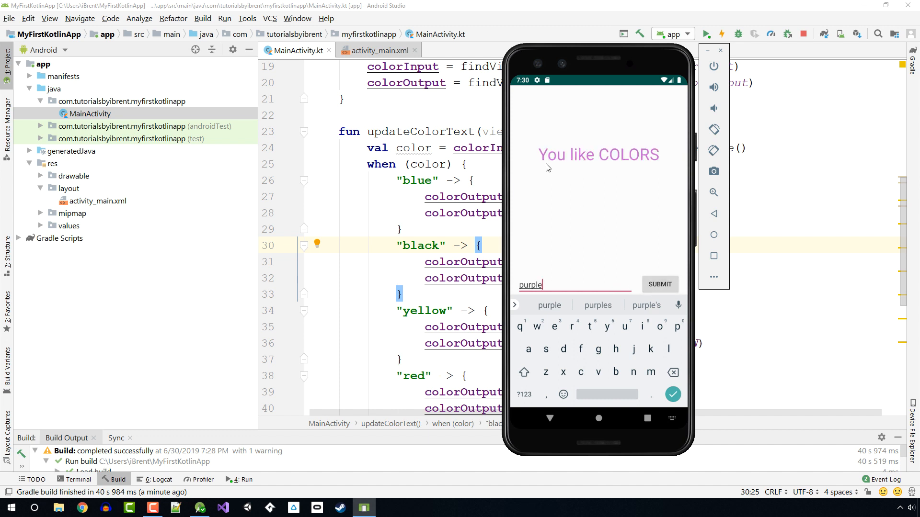
mouse_move(532, 278)
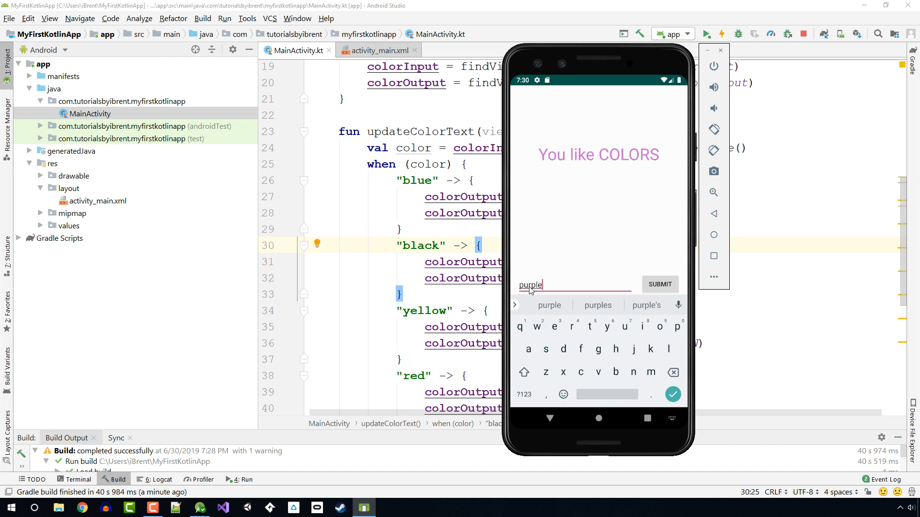
mouse_move(424, 335)
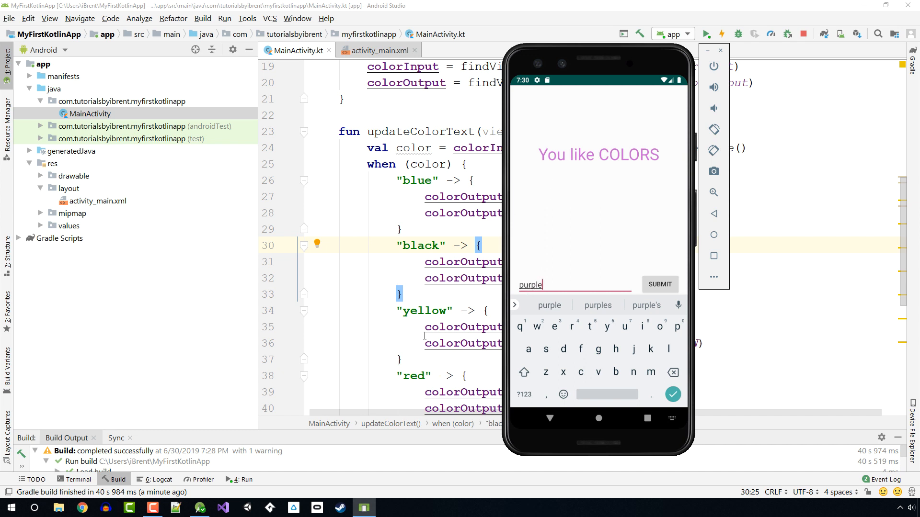
mouse_move(604, 209)
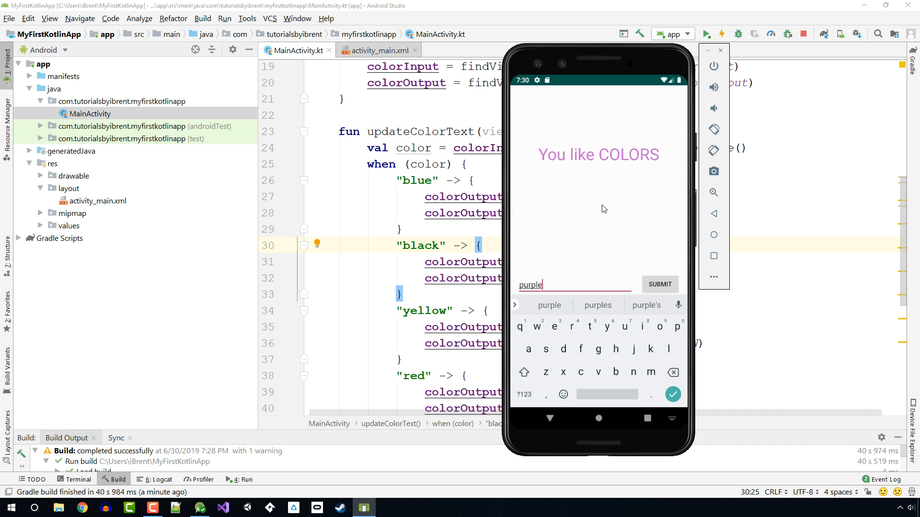
mouse_move(564, 176)
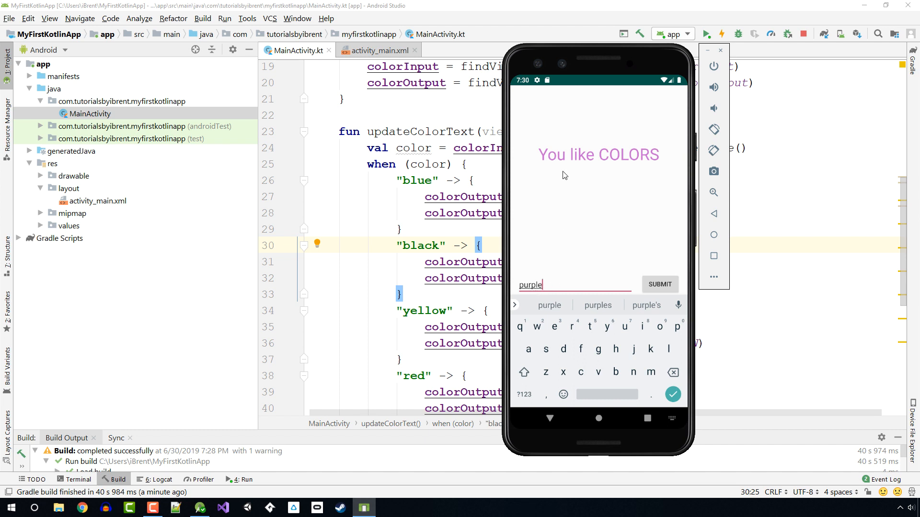
mouse_move(555, 162)
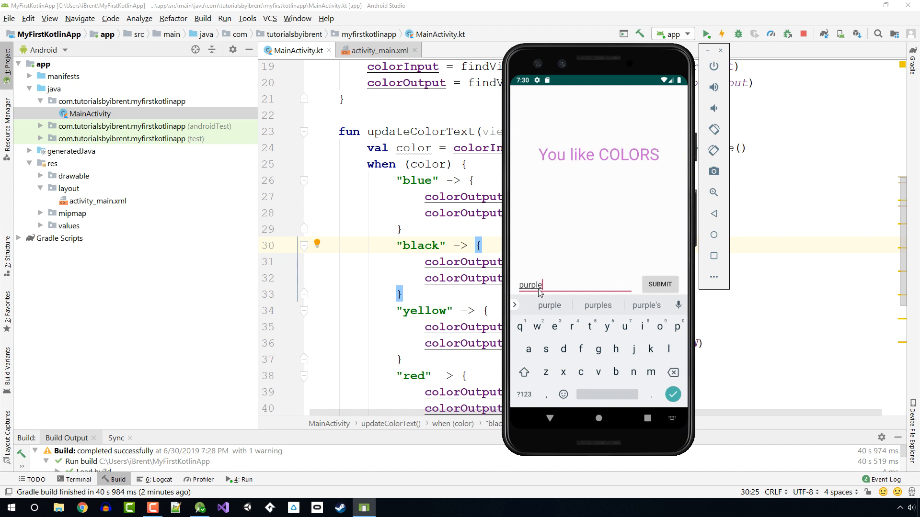
left_click(543, 296)
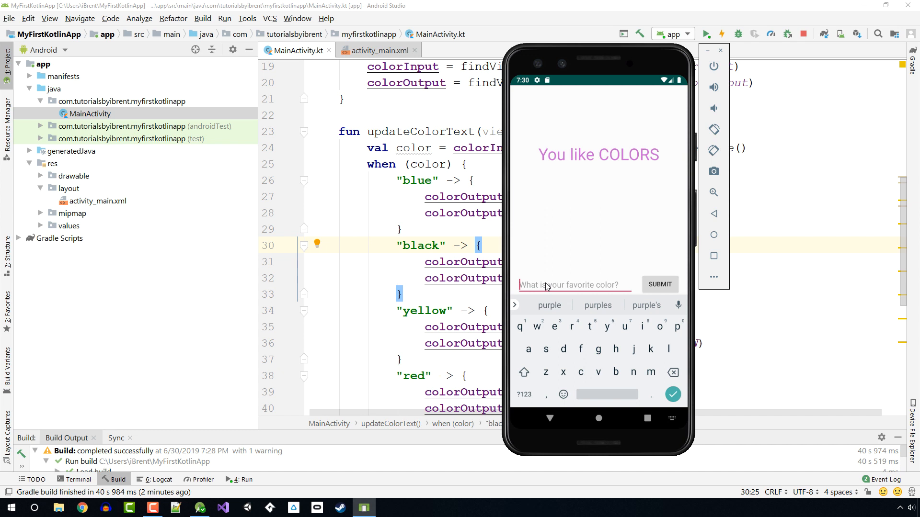
Try 'white', then replace it with 'black' and submit for 'You like BLACK'.
type("white")
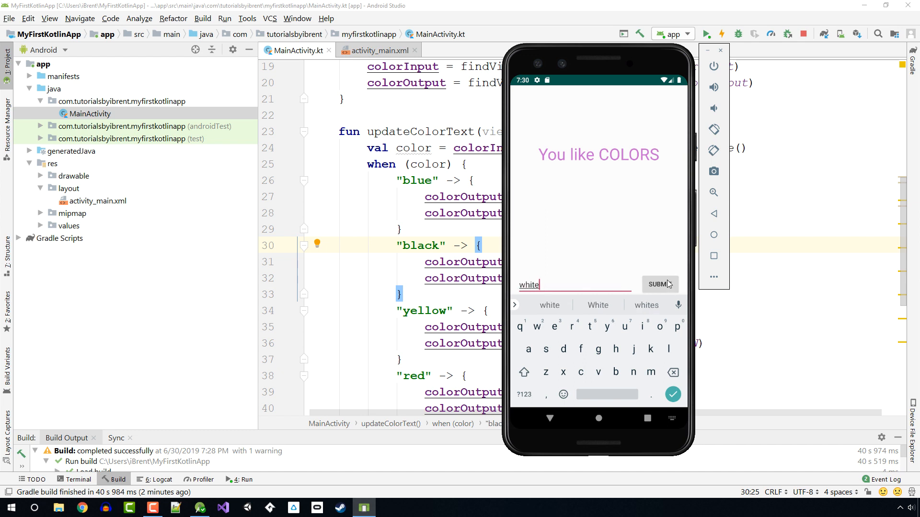
mouse_move(551, 285)
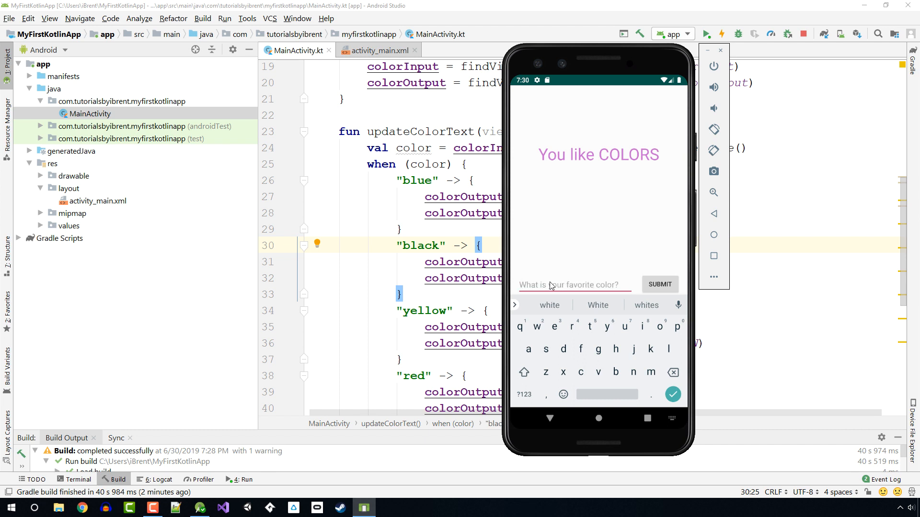
left_click(659, 284)
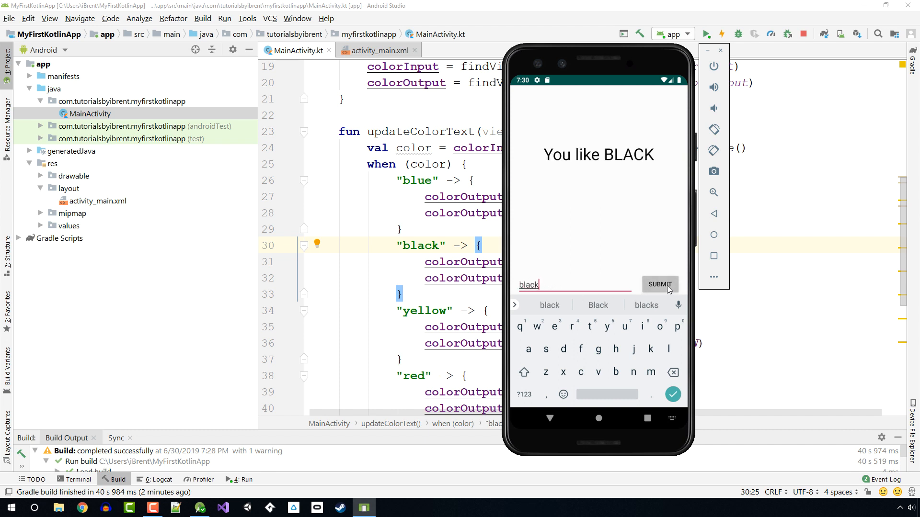